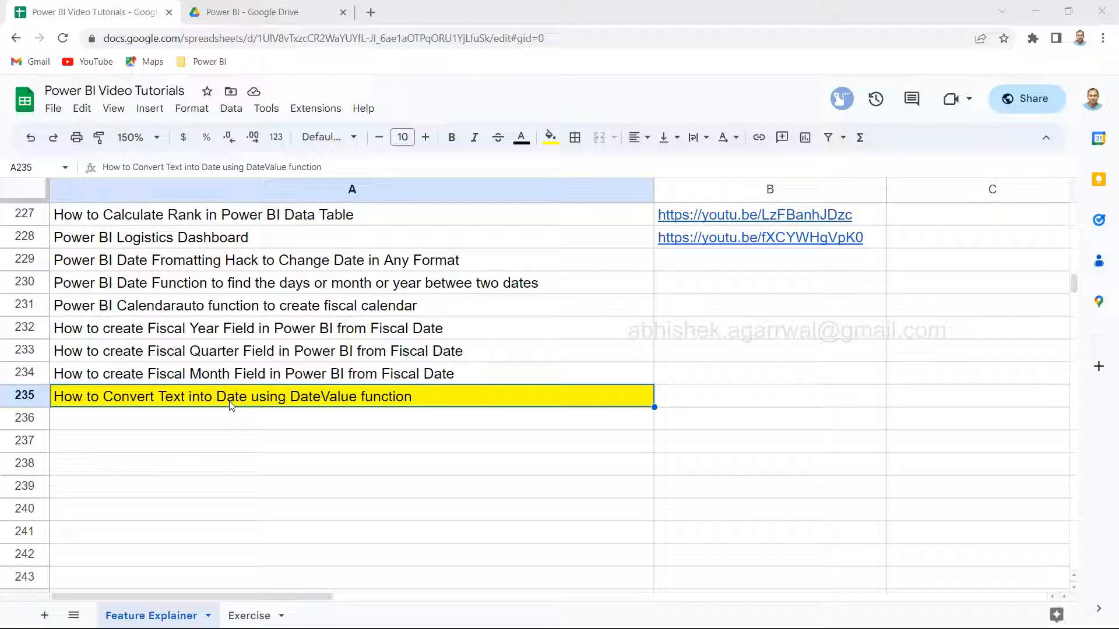
{"action": "mouse_move", "coordinate": [281, 269]}
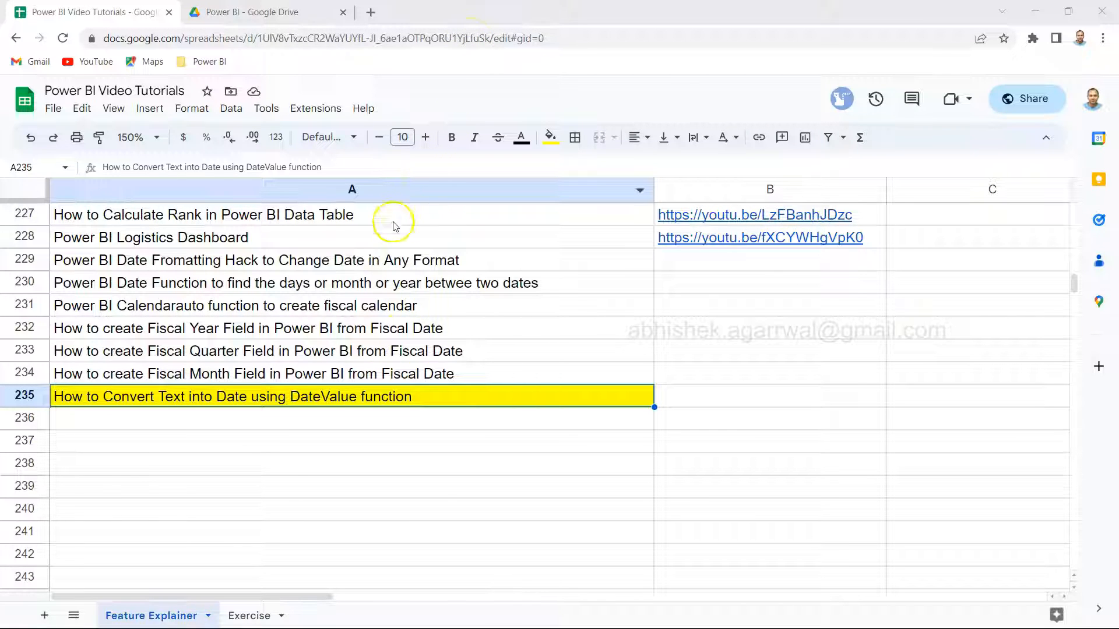
{"action": "mouse_move", "coordinate": [406, 379]}
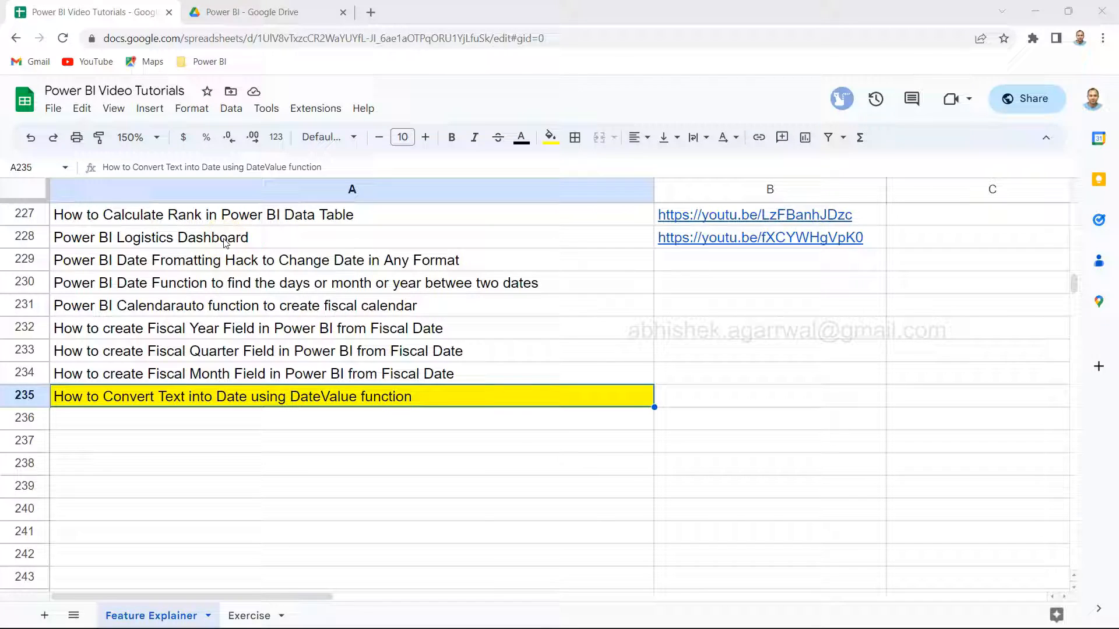
{"action": "mouse_move", "coordinate": [566, 236]}
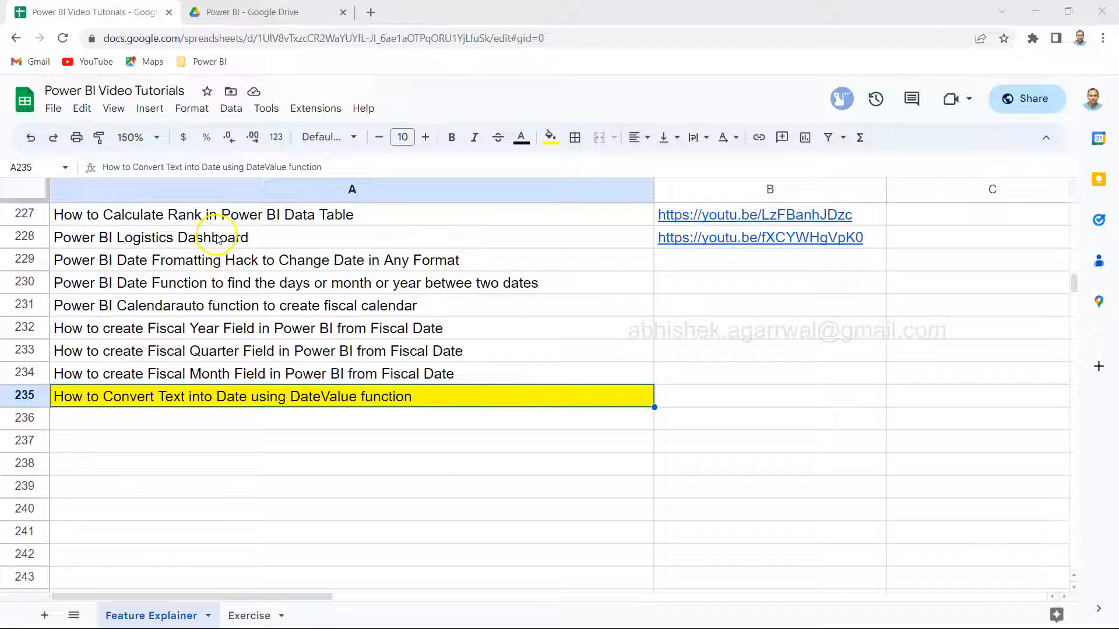
{"action": "mouse_move", "coordinate": [224, 241]}
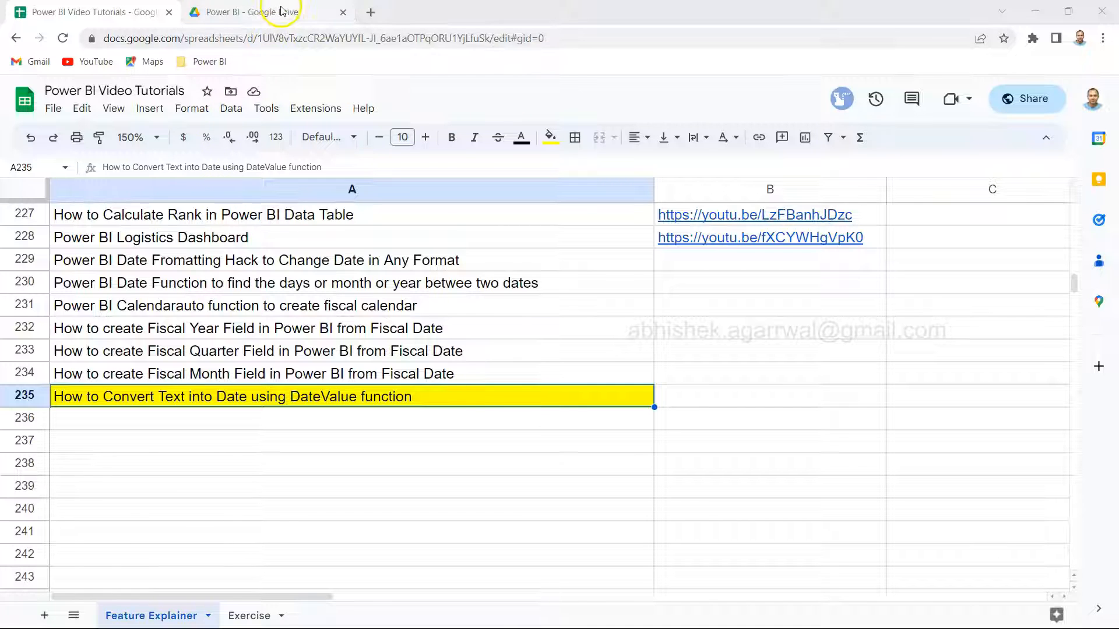
- Switch to the Google Drive tab showing the Datasets > Power BI folder
{"action": "left_click", "coordinate": [257, 13]}
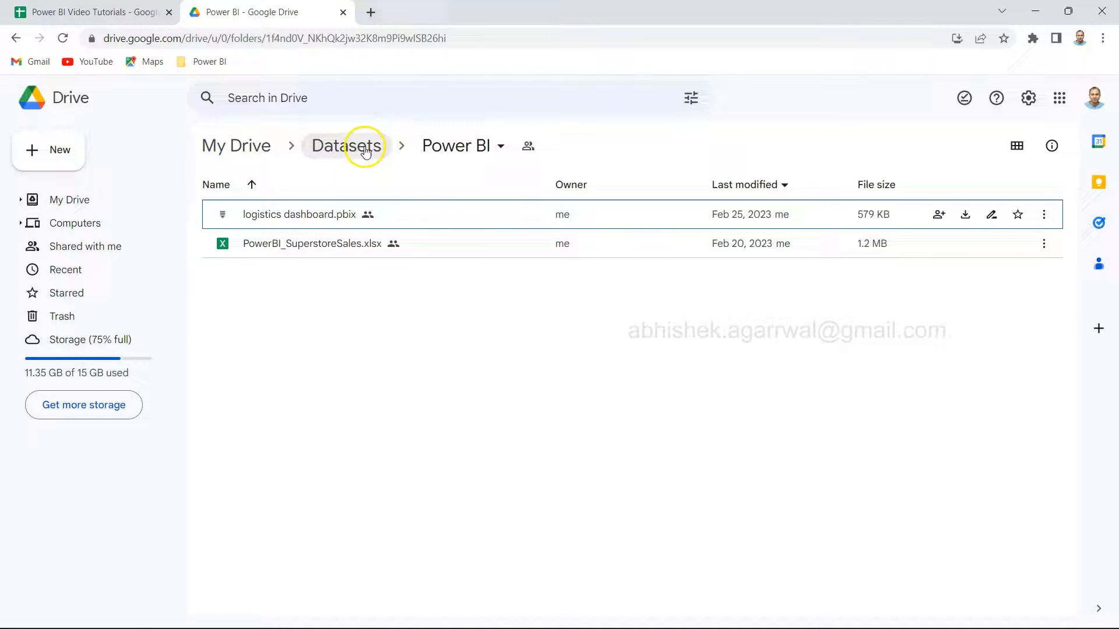
{"action": "mouse_move", "coordinate": [347, 145]}
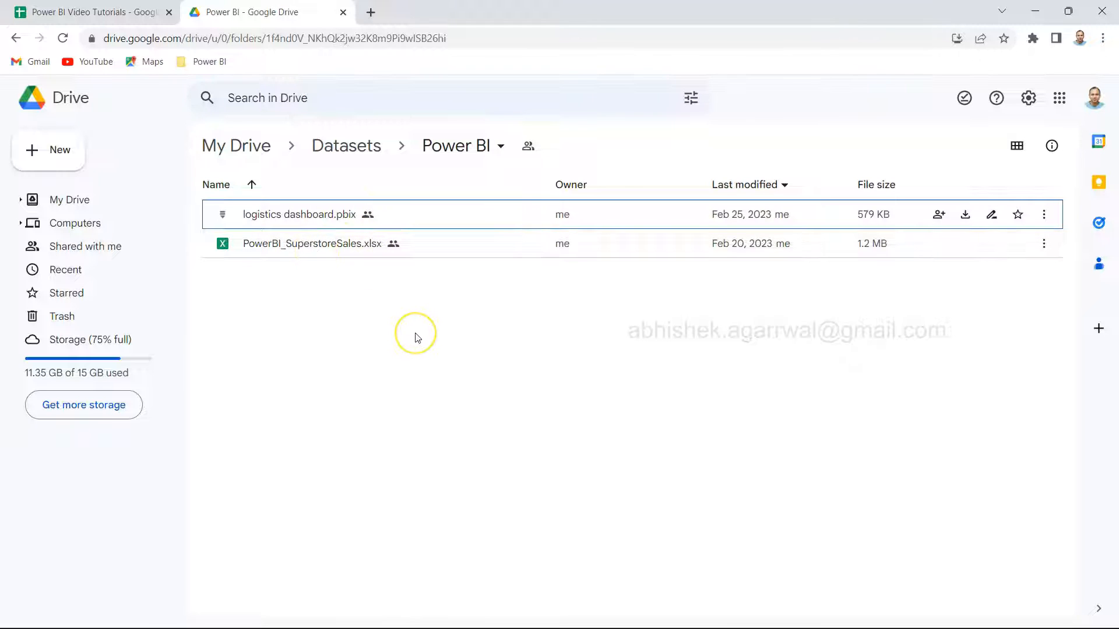
{"action": "mouse_move", "coordinate": [417, 337]}
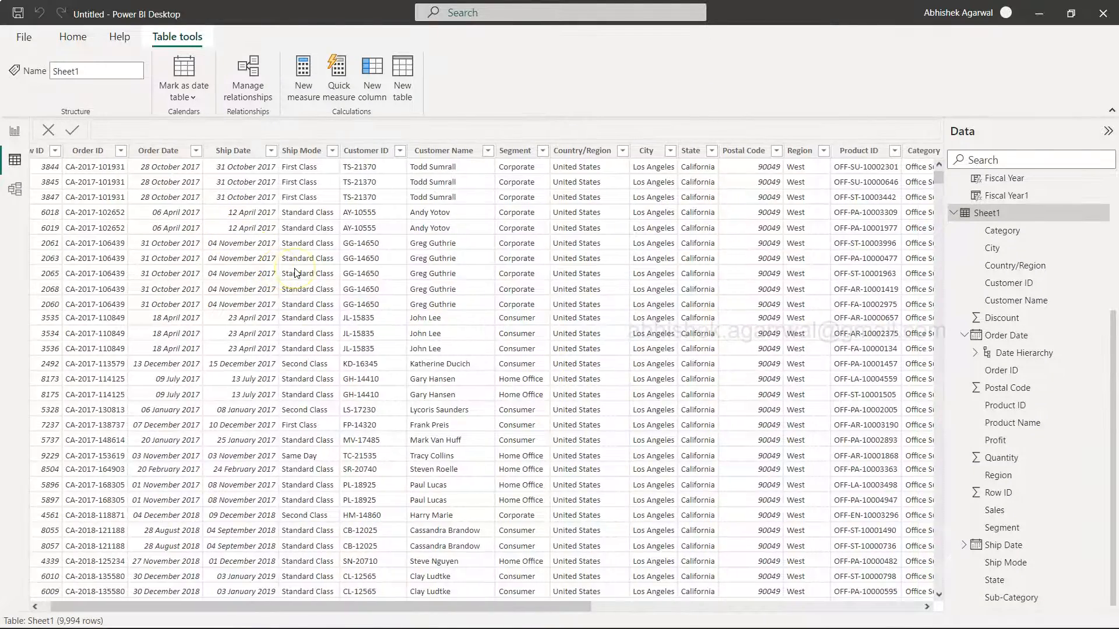
{"action": "scroll", "scroll_direction": "left", "scroll_amount": 3}
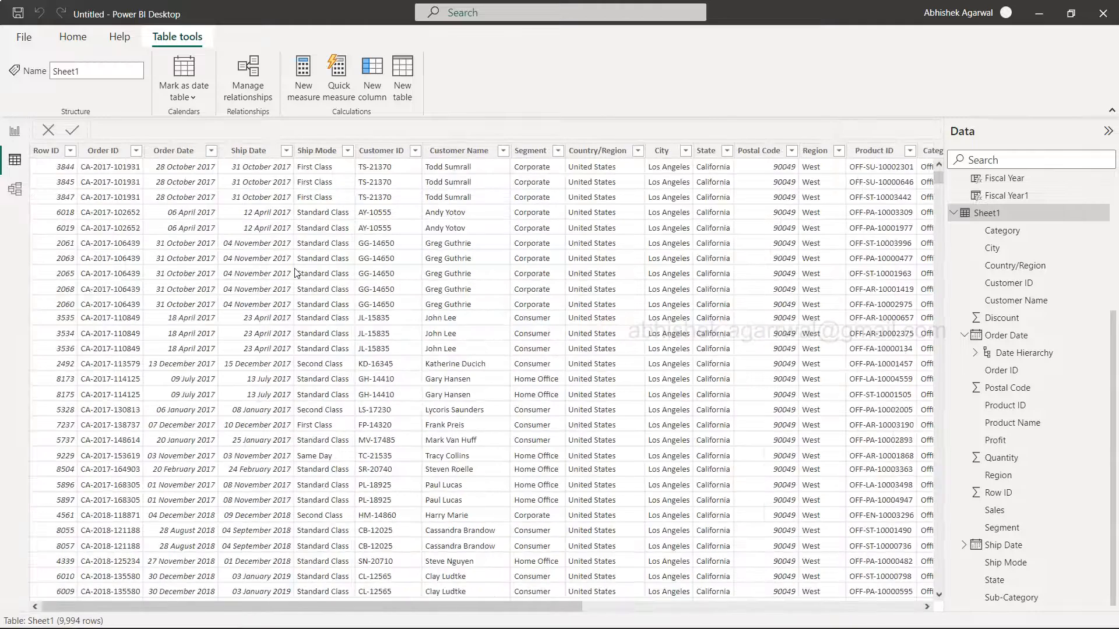
{"action": "mouse_move", "coordinate": [285, 303]}
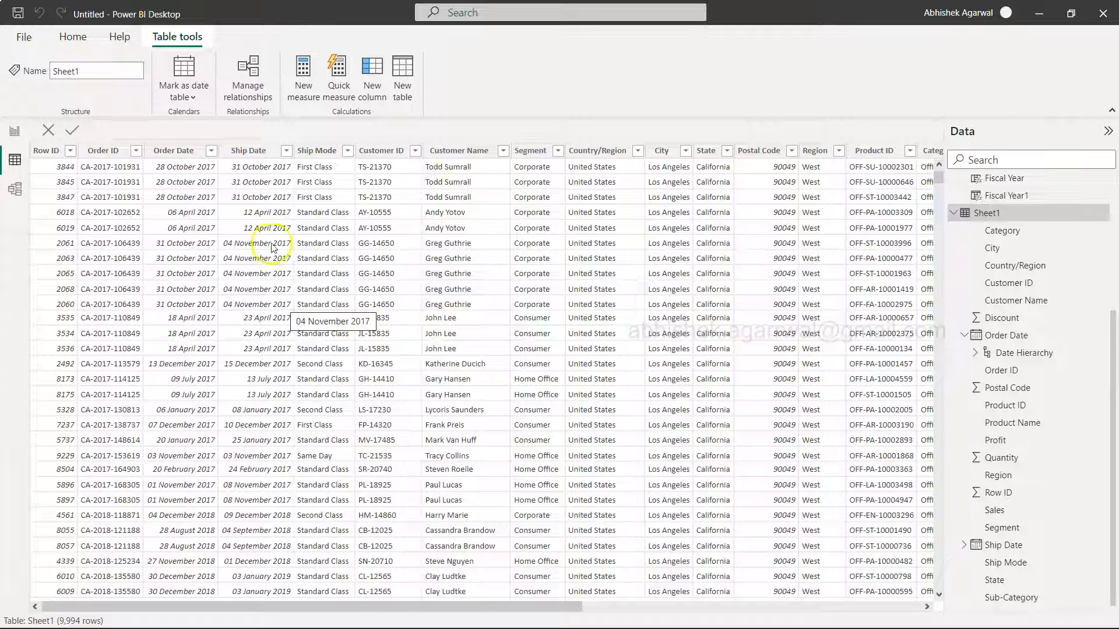
{"action": "mouse_move", "coordinate": [291, 227]}
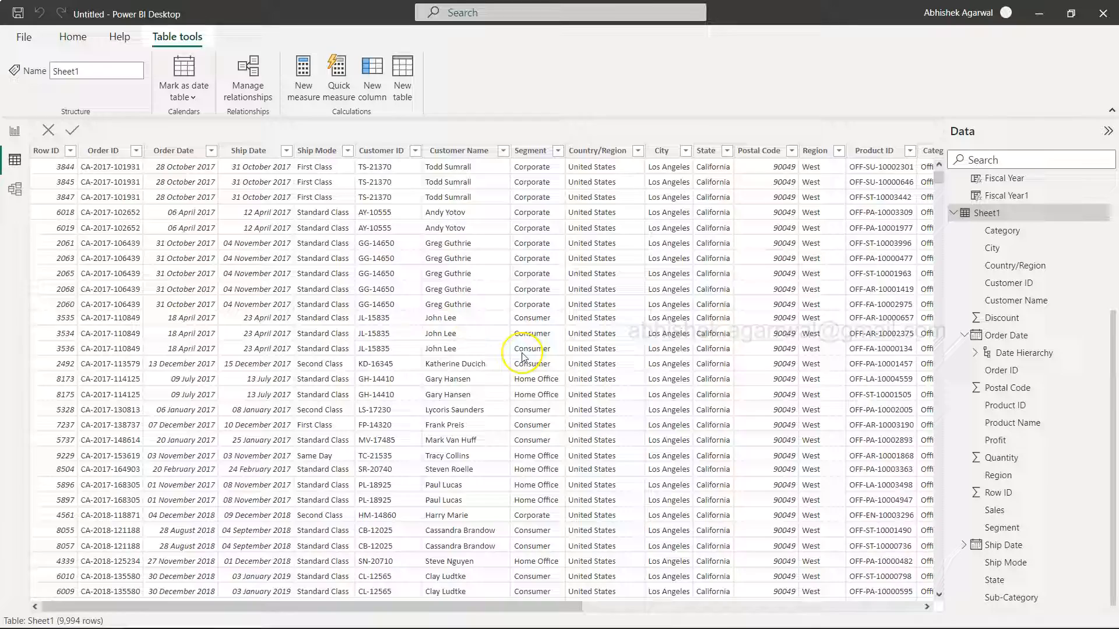
{"action": "scroll", "scroll_direction": "right", "scroll_amount": 3}
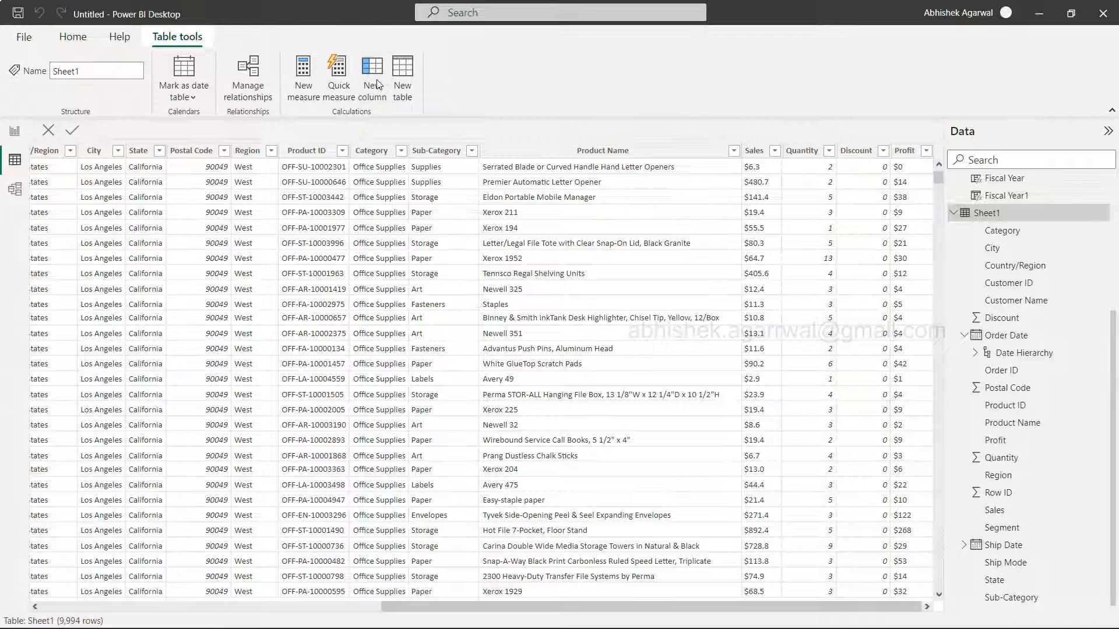
- Create a Sheet1 column Launch Date = DATEVALUE("11/15/2023")
{"action": "left_click", "coordinate": [371, 75]}
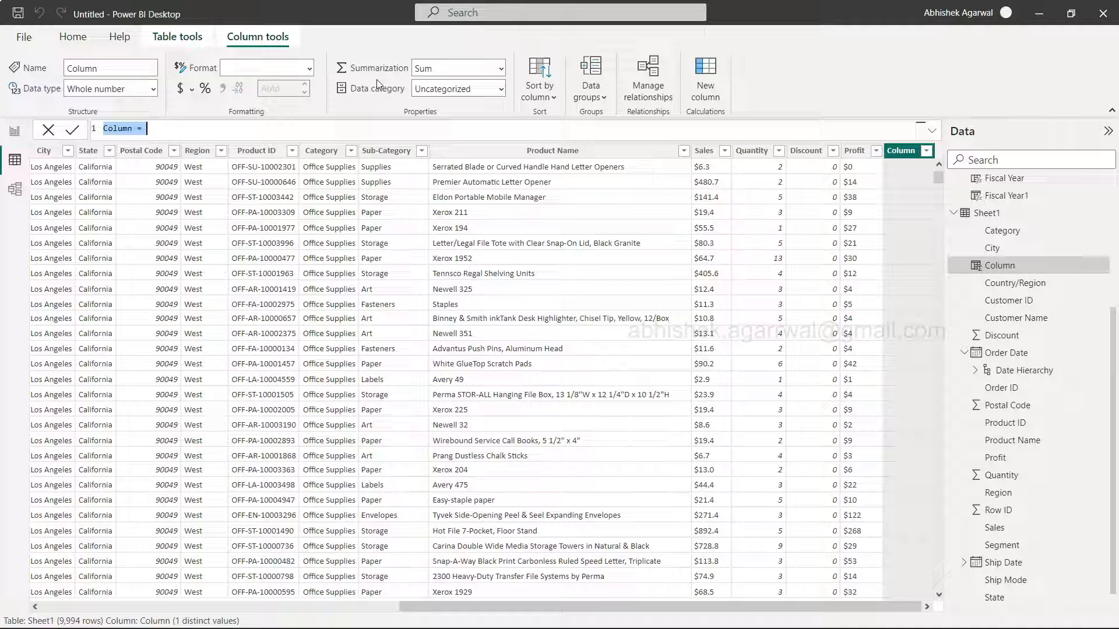
{"action": "type", "text": "Launch Date"}
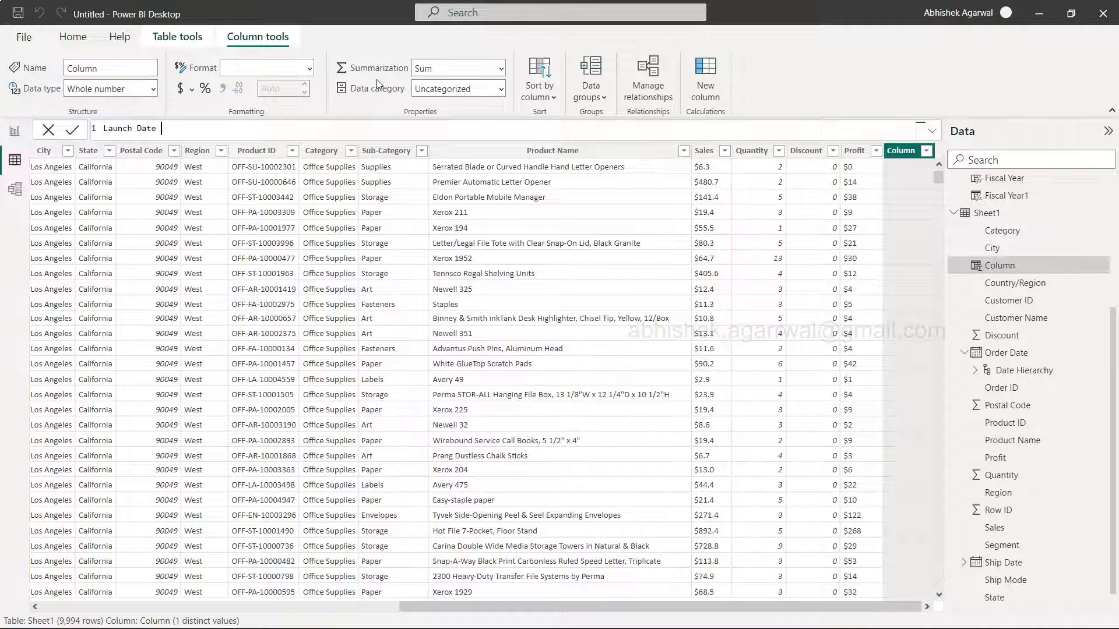
{"action": "type", "text": "DATEVALUE("}
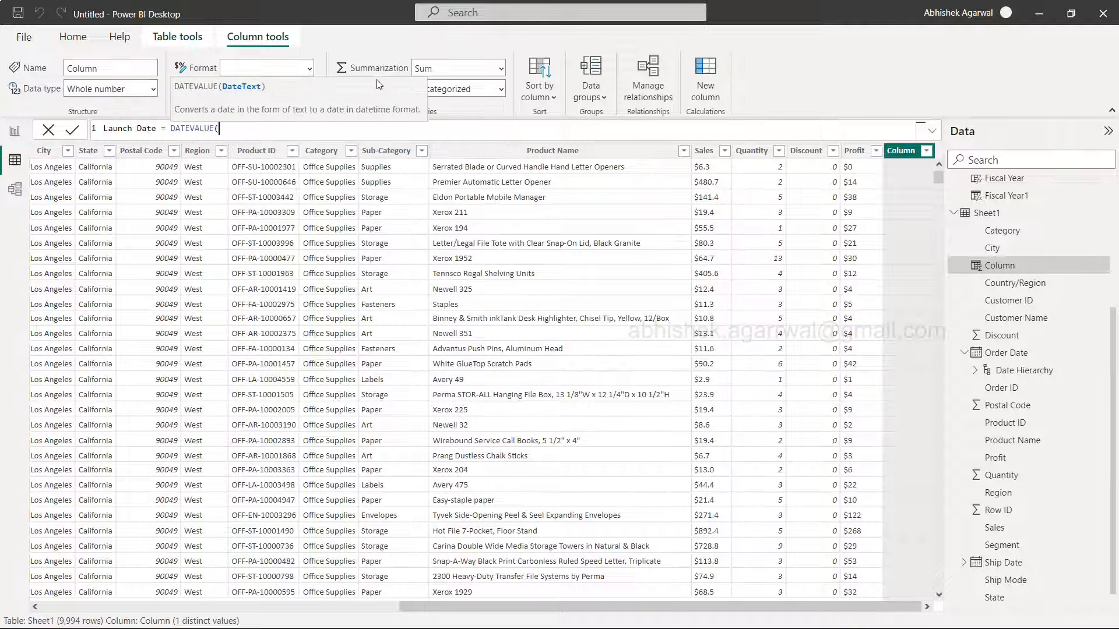
{"action": "type", "text": "\"11/15/2023"}
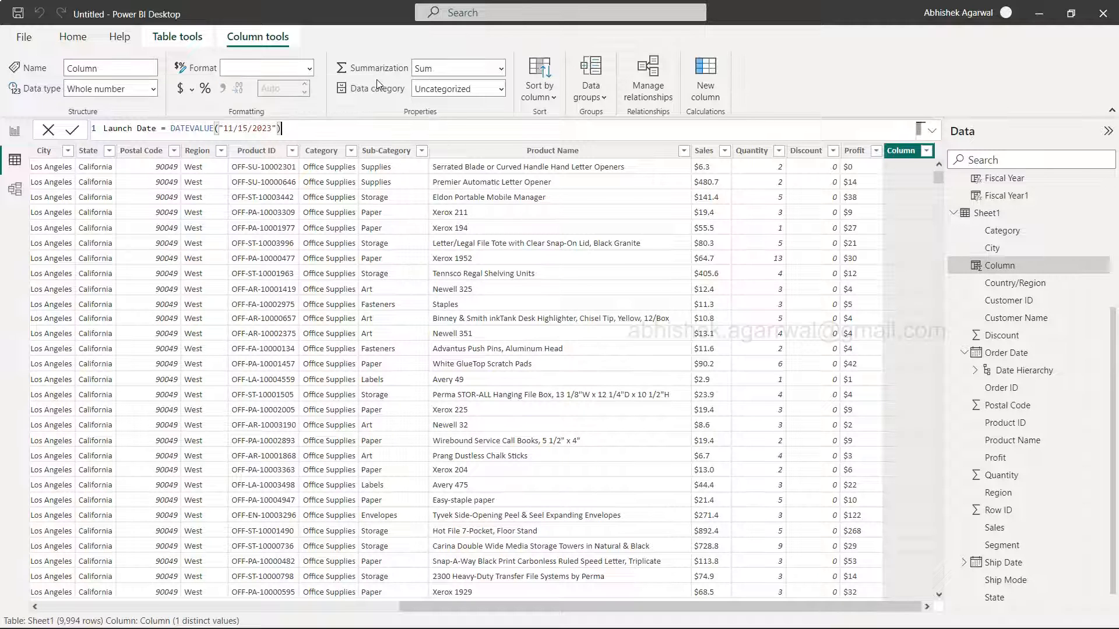
{"action": "mouse_move", "coordinate": [490, 182]}
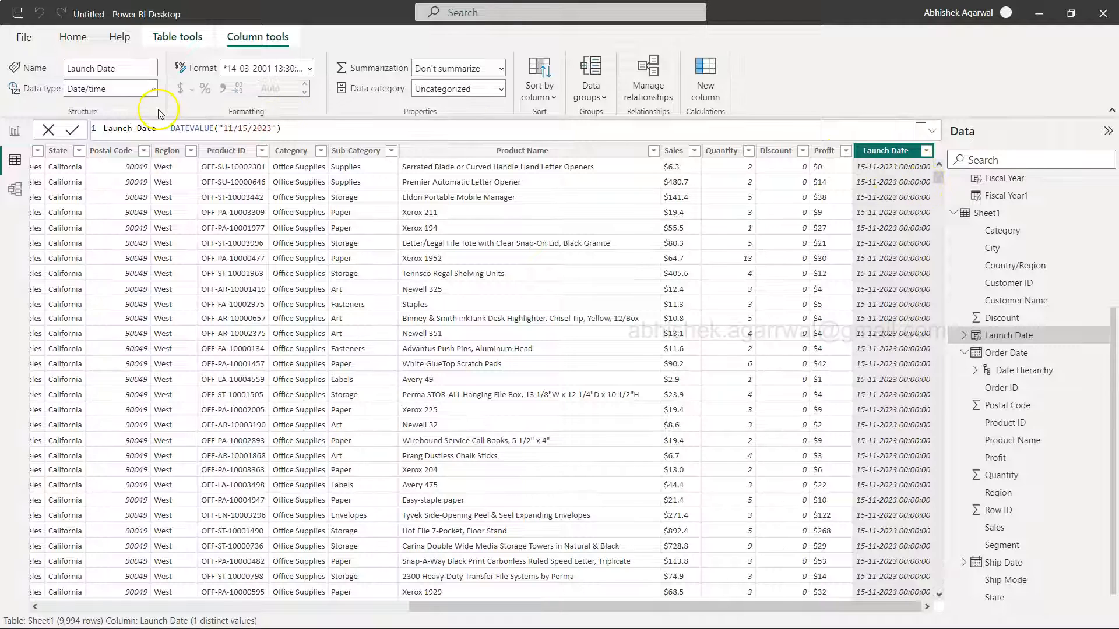
- Set the Launch Date column's data type to Date
{"action": "left_click", "coordinate": [152, 89]}
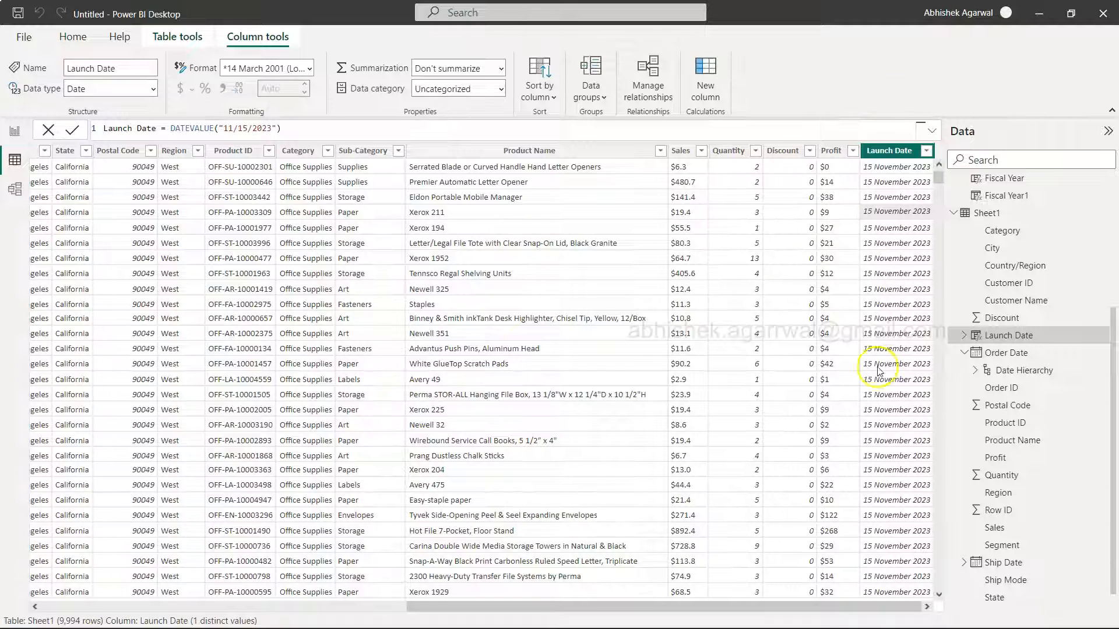
{"action": "mouse_move", "coordinate": [892, 318]}
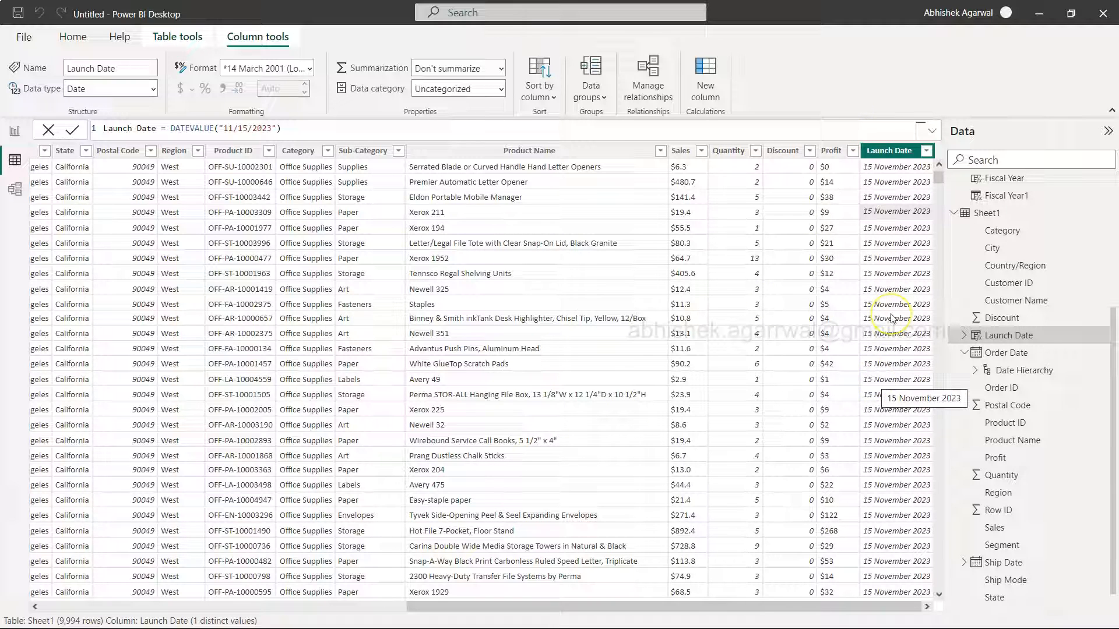